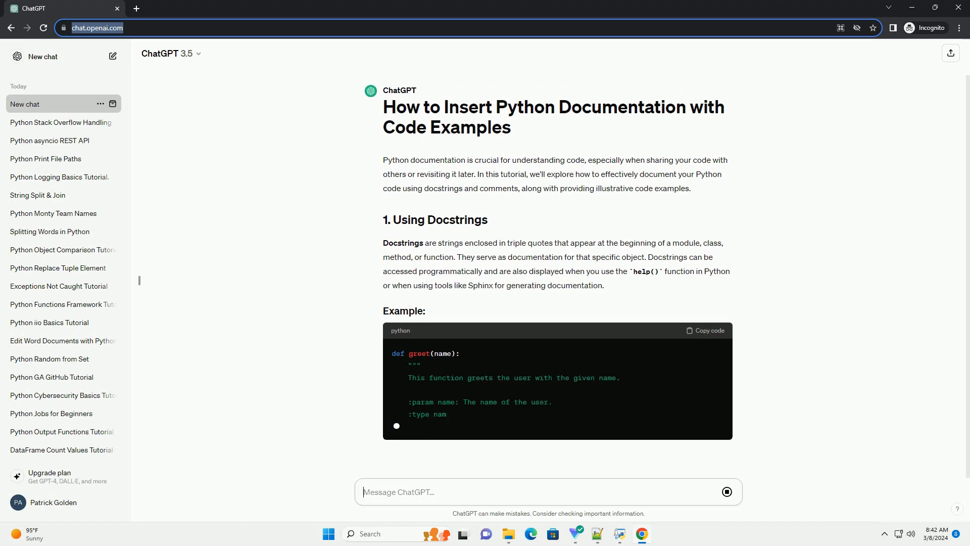
# - Follow ChatGPT's Using Docstrings explanation and the commented code example under Adding Comments
pyautogui.scroll(-3)
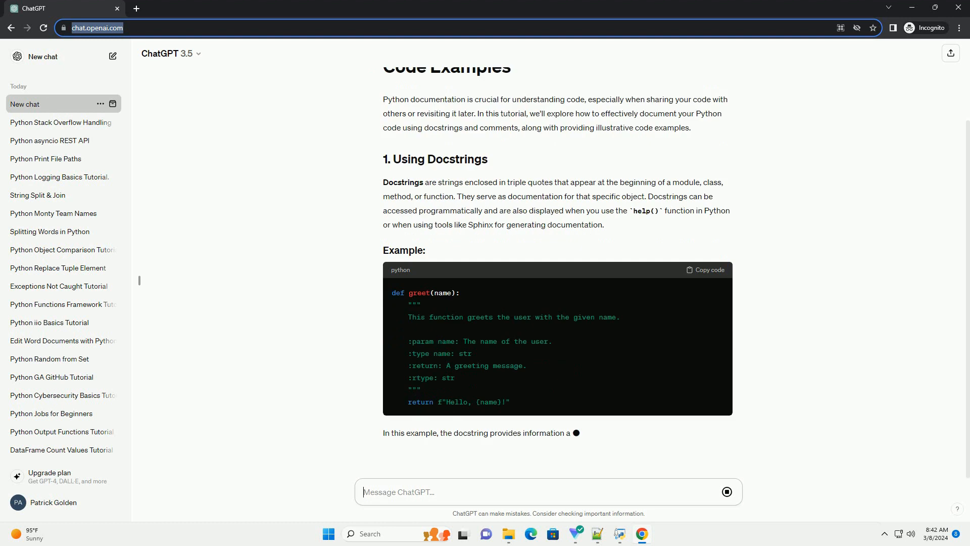
pyautogui.scroll(-3)
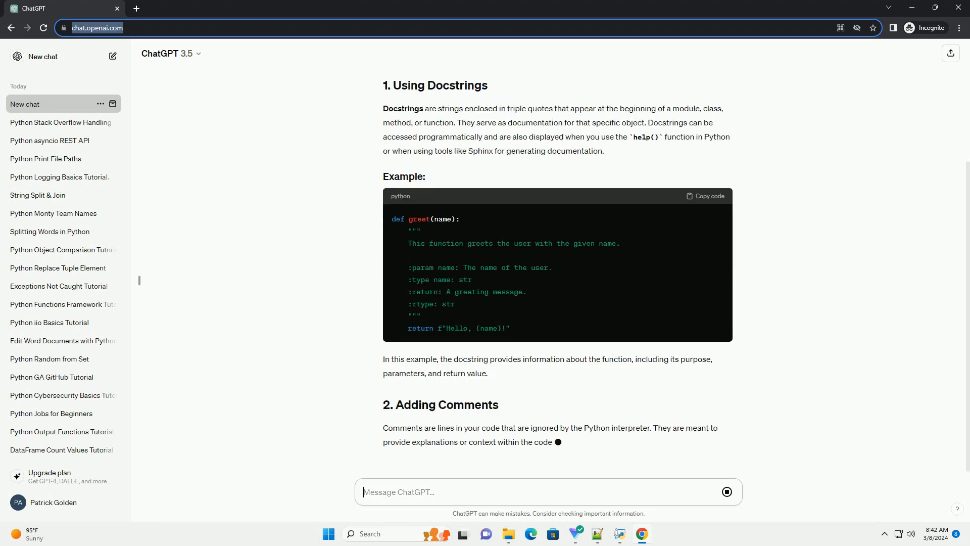
pyautogui.scroll(-3)
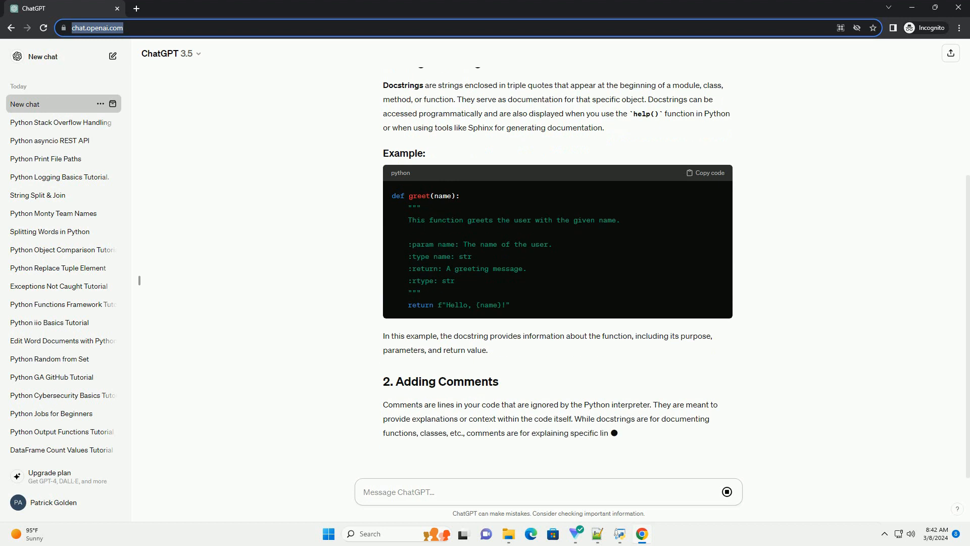
pyautogui.scroll(-3)
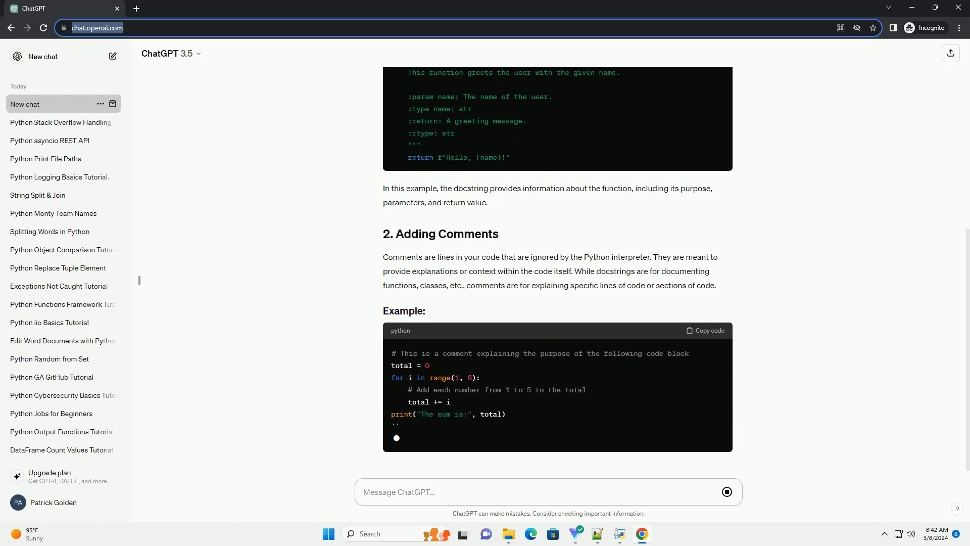
# - Follow section 3, Using Code Examples, through the multiply function code block and explanation
pyautogui.scroll(-3)
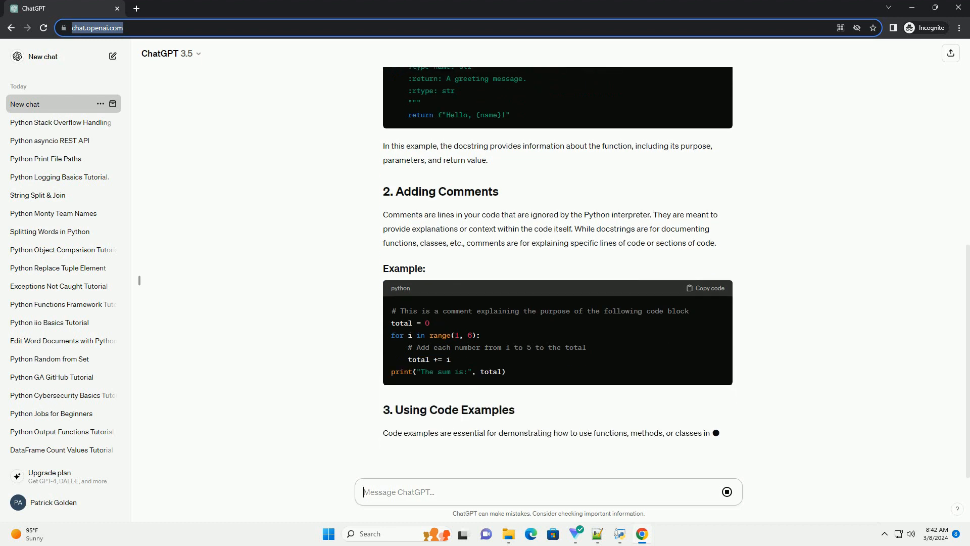
pyautogui.scroll(-3)
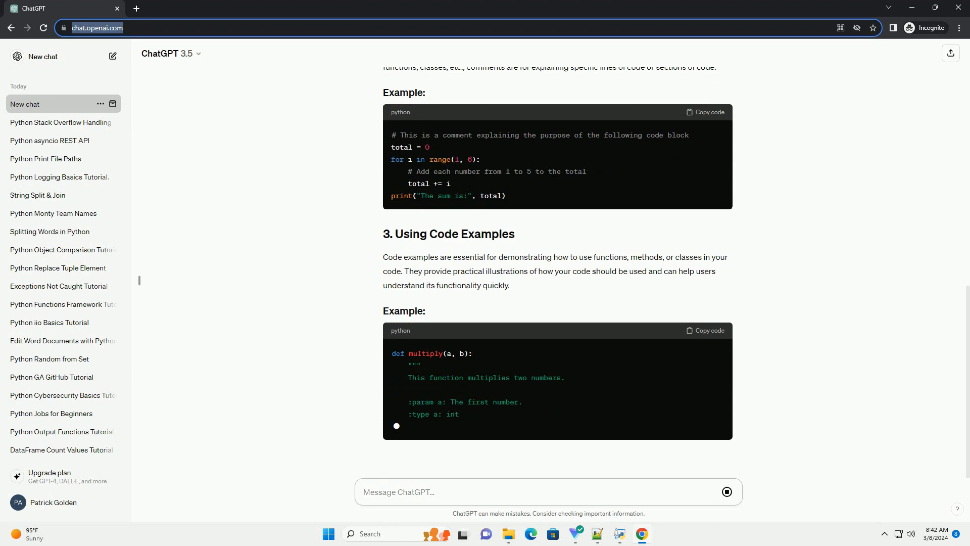
pyautogui.scroll(-3)
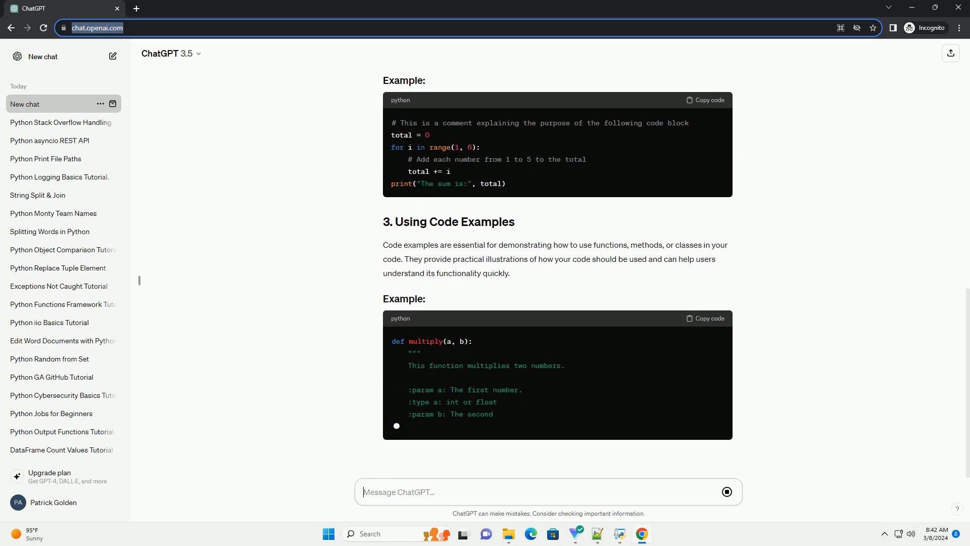
pyautogui.scroll(-3)
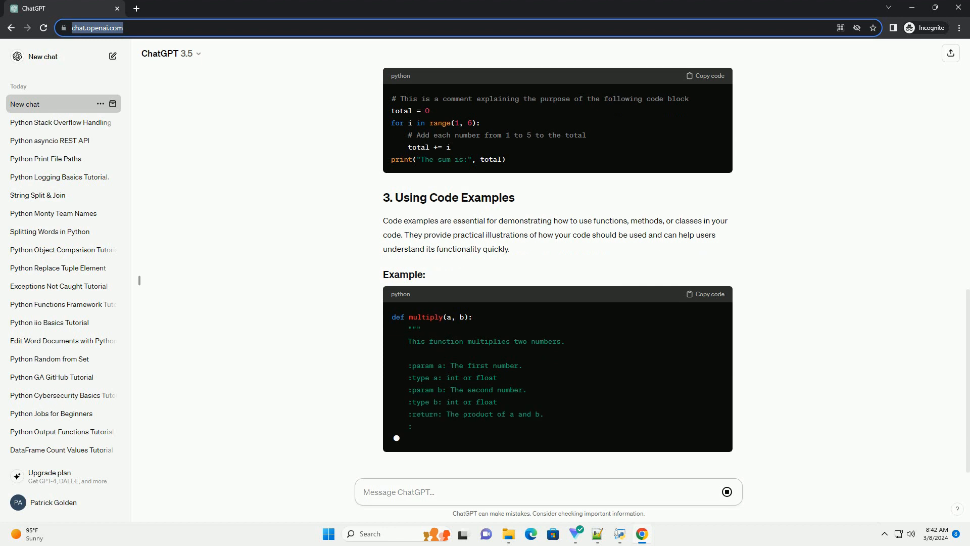
pyautogui.scroll(-3)
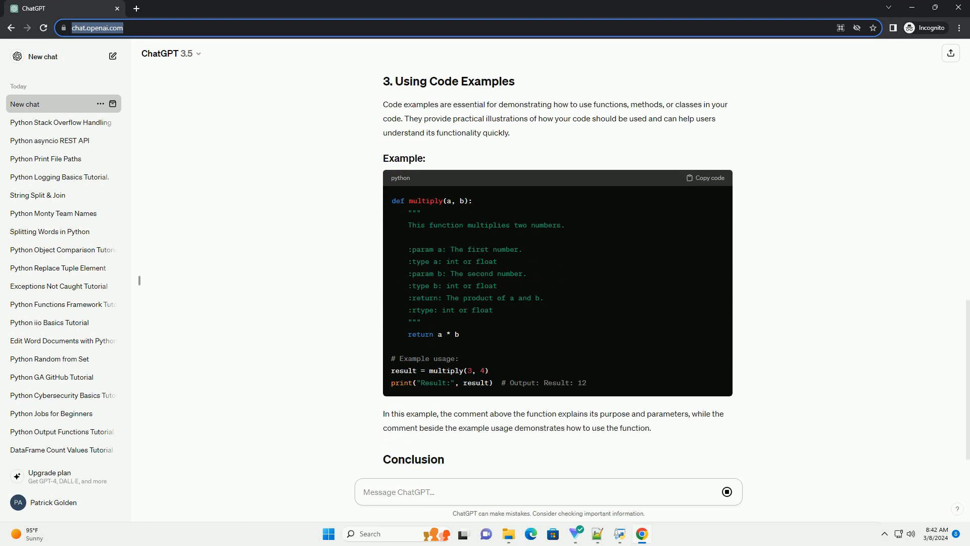
# - Reach the end of the Conclusion paragraph as the chat is saved as 'Python Docs and Examples'
pyautogui.scroll(-3)
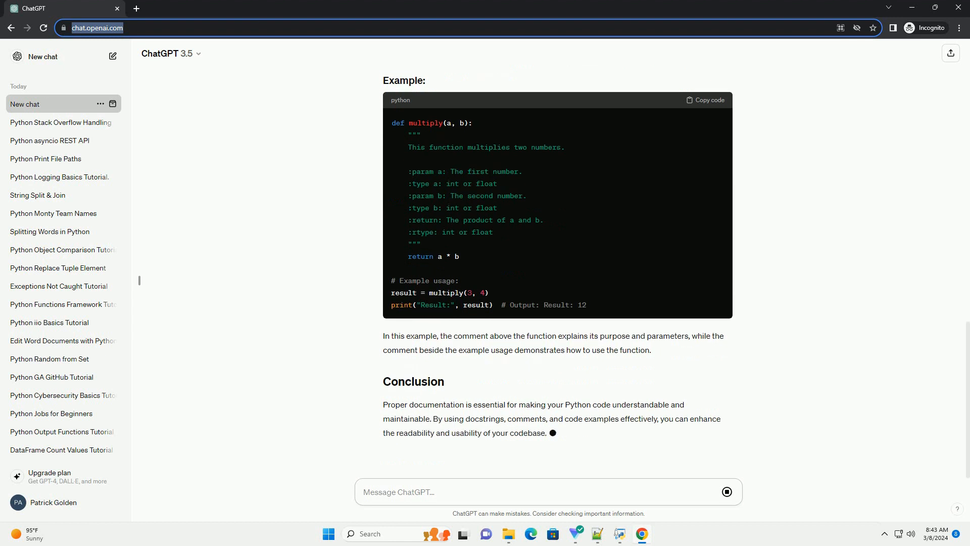
pyautogui.scroll(-3)
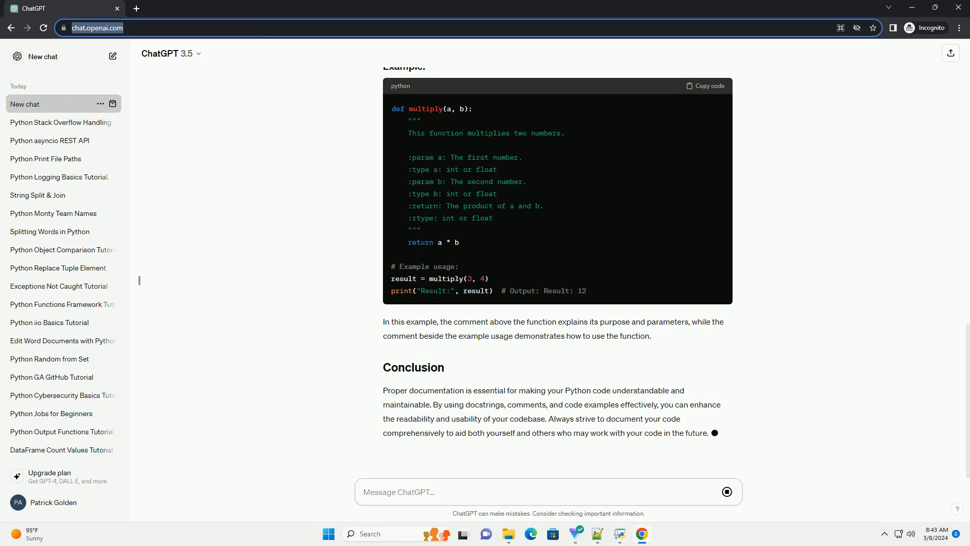
pyautogui.write('P')
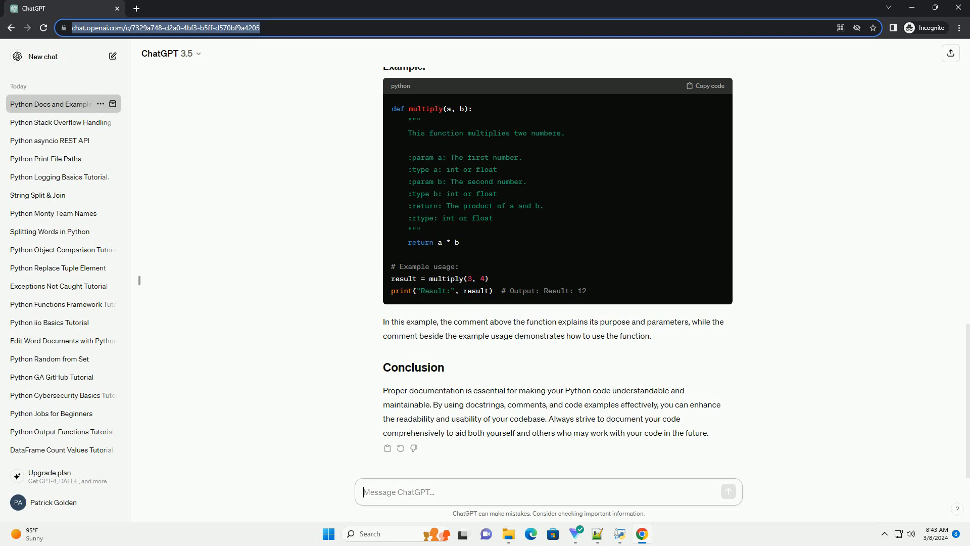
pyautogui.click(396, 492)
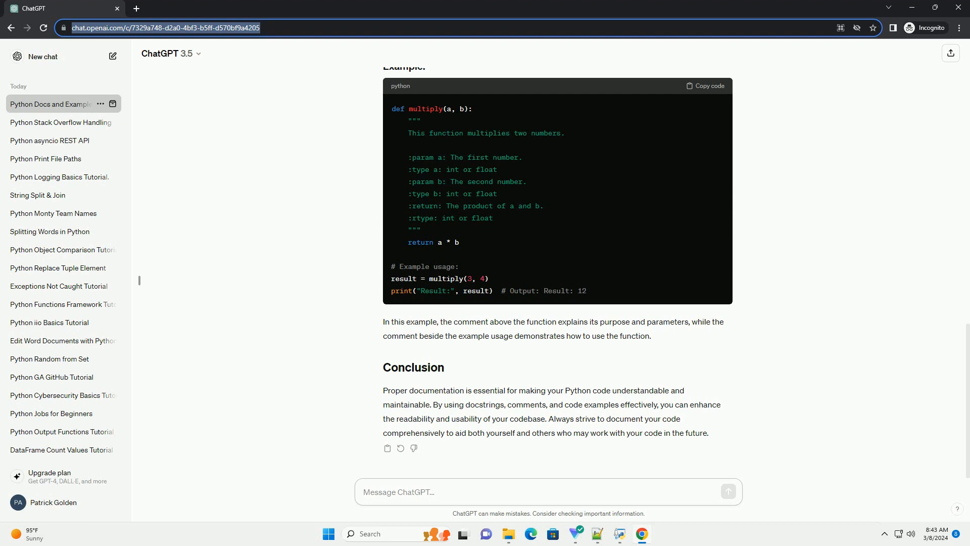